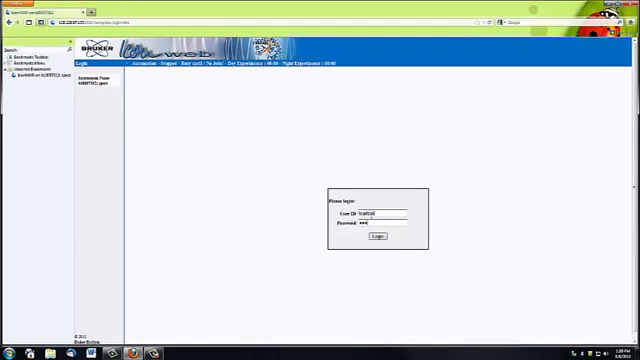
Log in to IconNMR Web to reach the automation table of empty holder slots
left_click(380, 235)
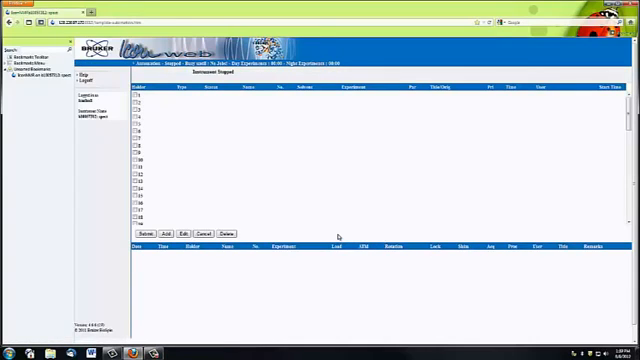
Open the add-experiment form for a holder, entering a Cumin PROTON experiment in CDCl3
left_click(128, 128)
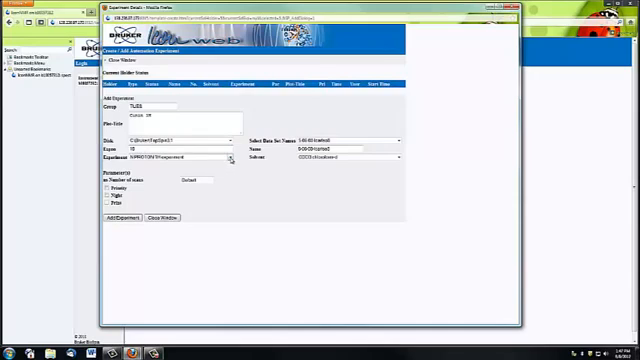
Queue the Cumin proton experiment and start a Cumin C13 entry
left_click(230, 157)
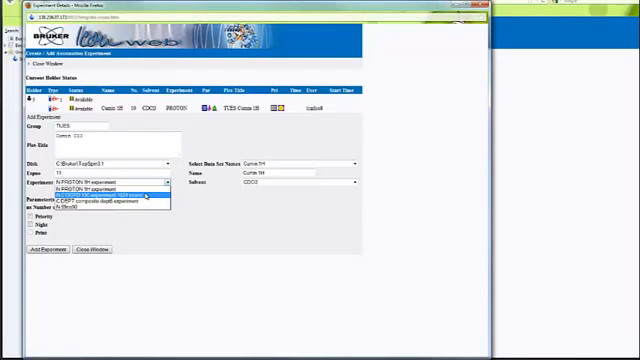
Add a Cumin C13 experiment using N:C13CPD to the holder
left_click(100, 195)
type("C13")
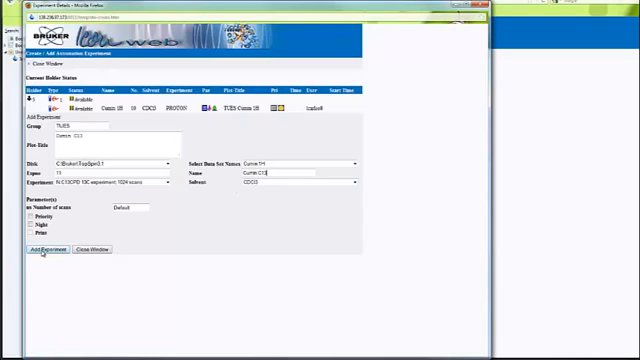
left_click(32, 257)
type("DEPT")
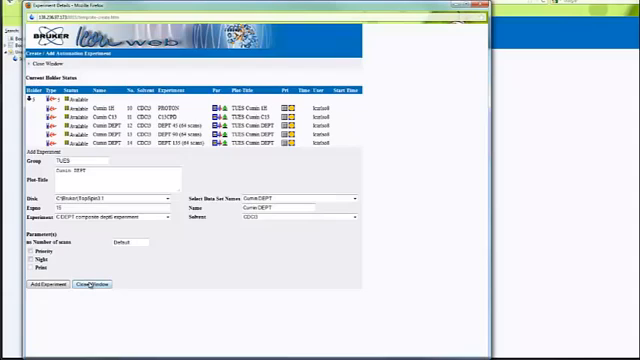
Close the experiment window, returning to the table listing five Cumin experiments
left_click(89, 283)
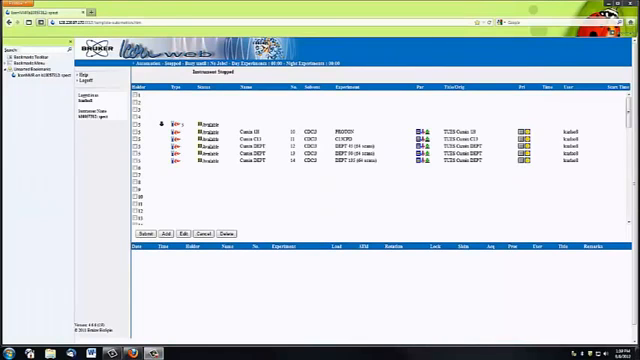
mouse_move(385, 277)
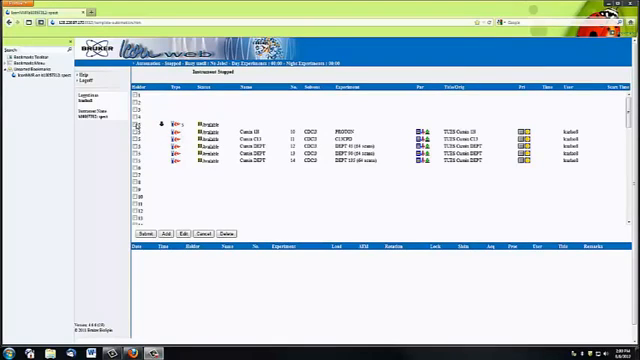
Submit the holder's five Cumin experiments to the automation queue
left_click(150, 124)
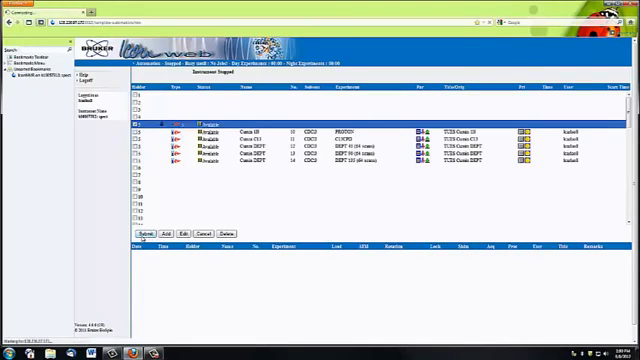